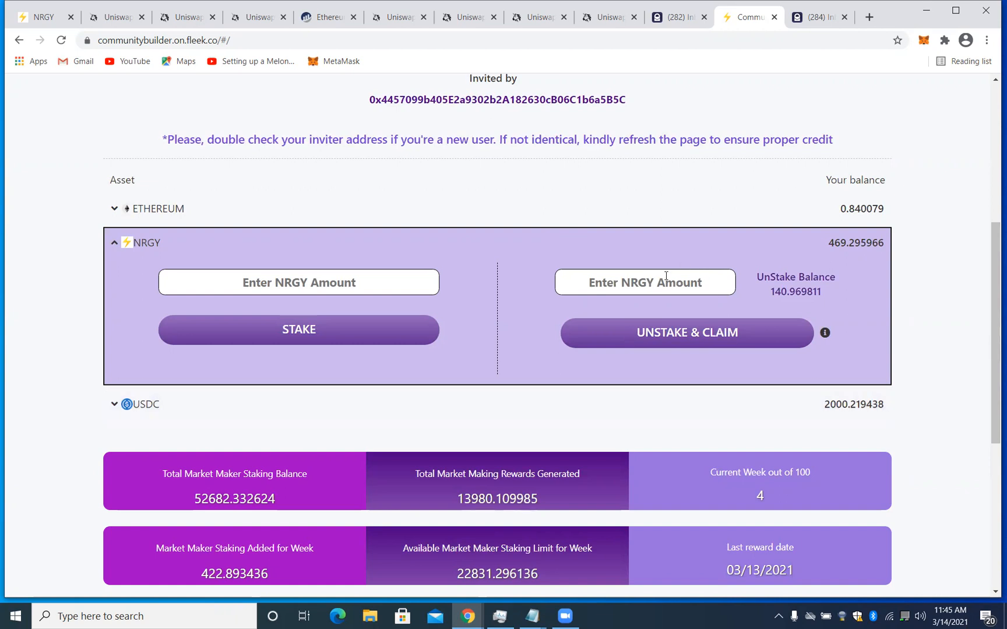
mouse_move(662, 282)
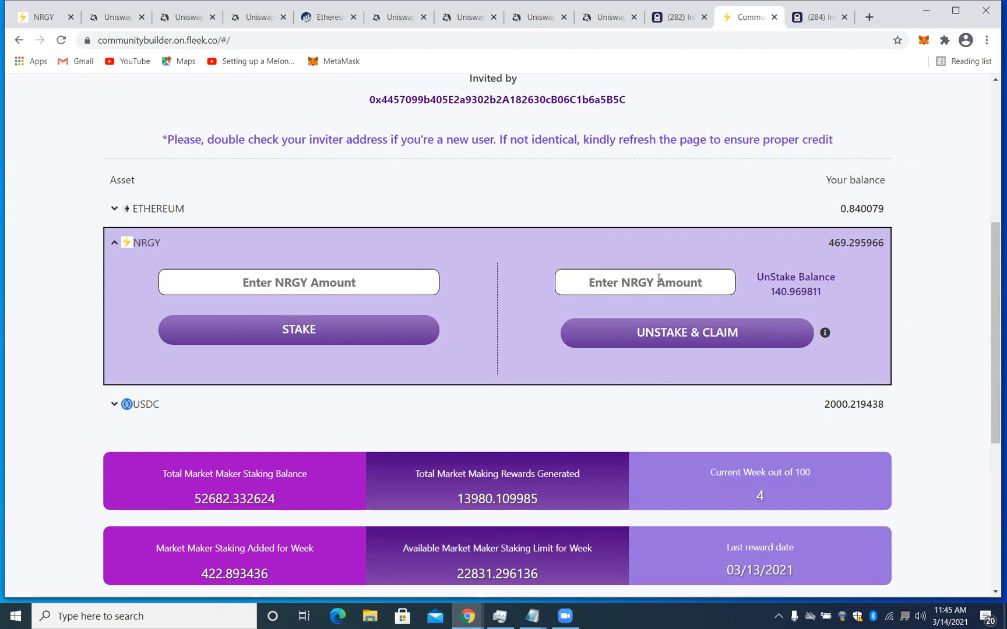
Step: Unstake and claim 2 NRGY and confirm the transaction in MetaMask
type("2")
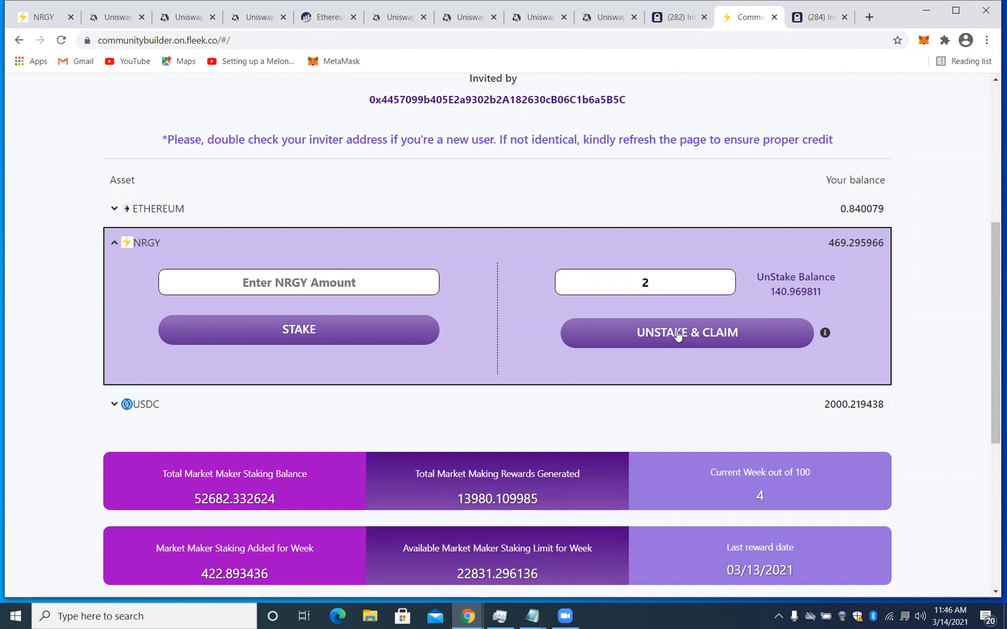
left_click(685, 332)
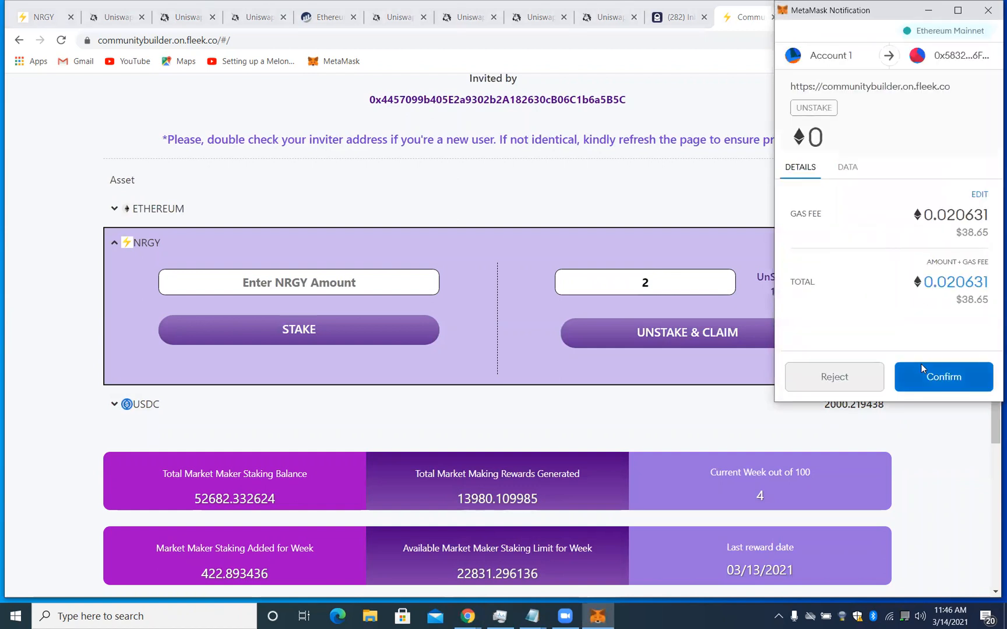
left_click(943, 376)
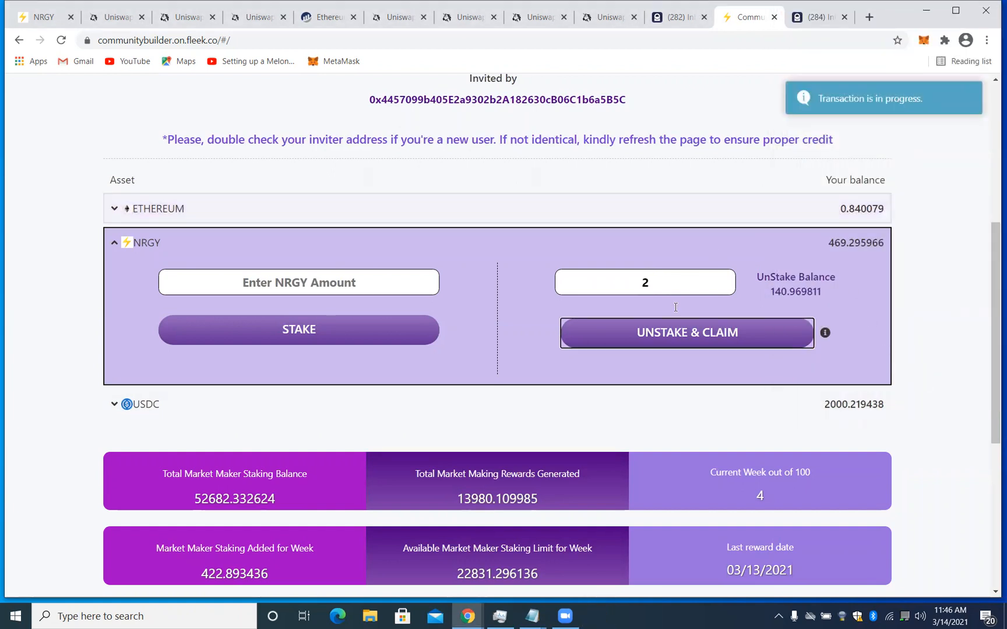
Step: Review the refreshed stats: unstake balance 138.969811, wallet 471.145966 NRGY, earned rewards 15.719811
scroll("down", 3)
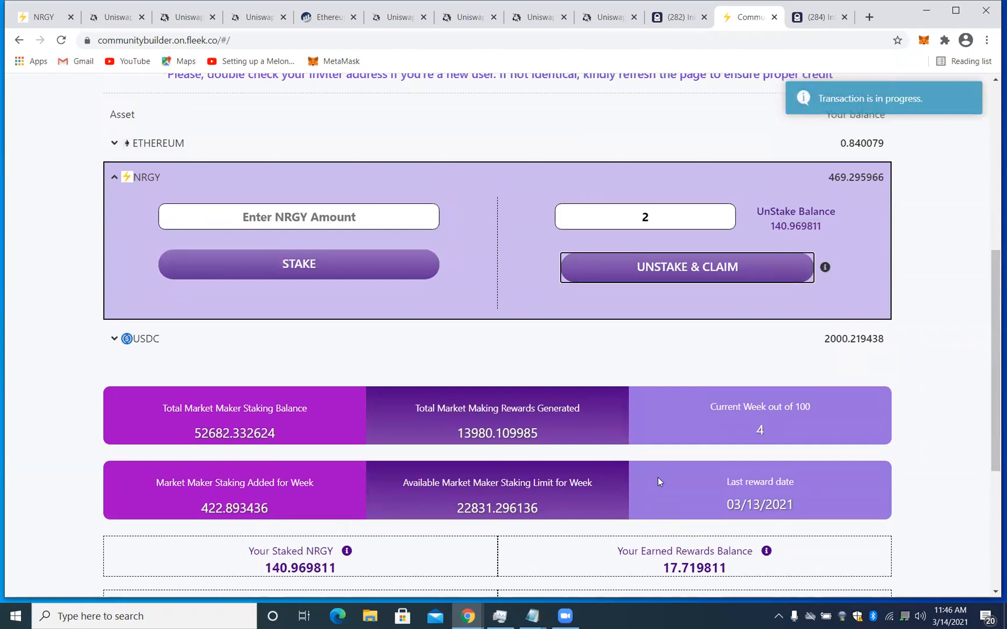
scroll("down", 3)
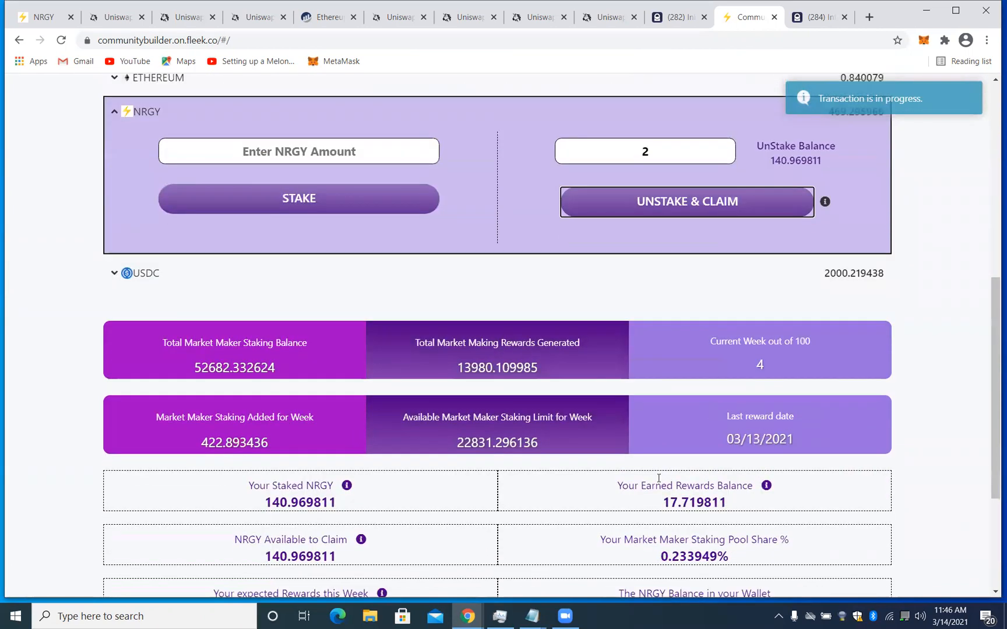
mouse_move(272, 616)
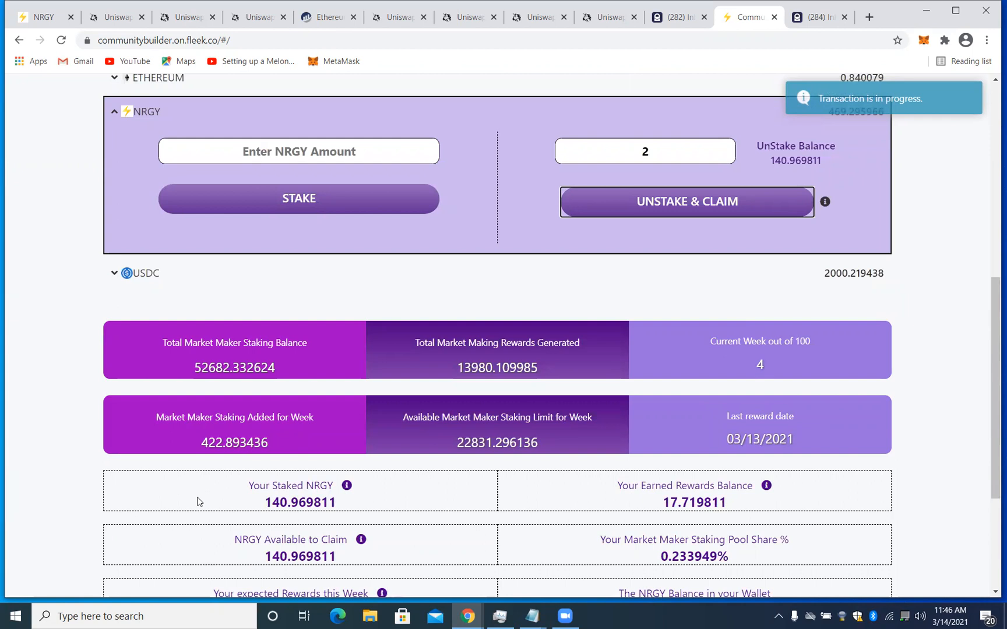
mouse_move(407, 418)
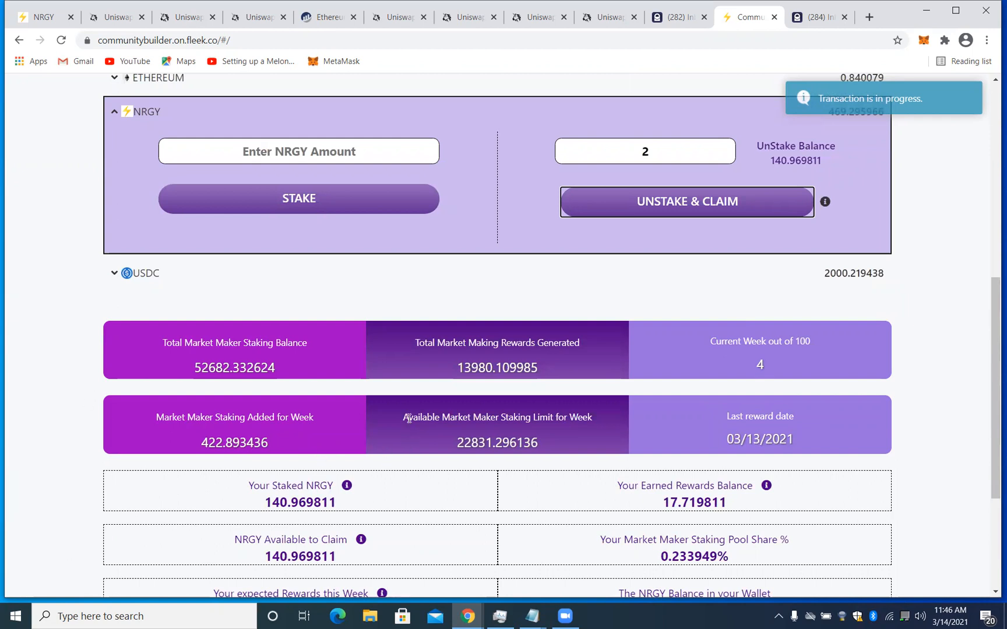
left_click_drag(404, 417, 793, 443)
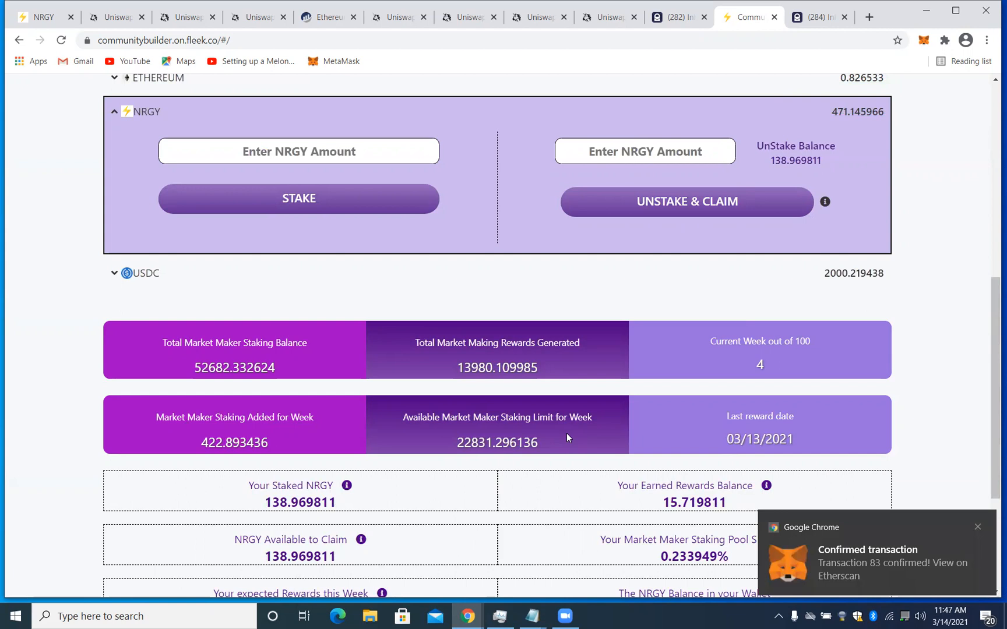
scroll("down", 3)
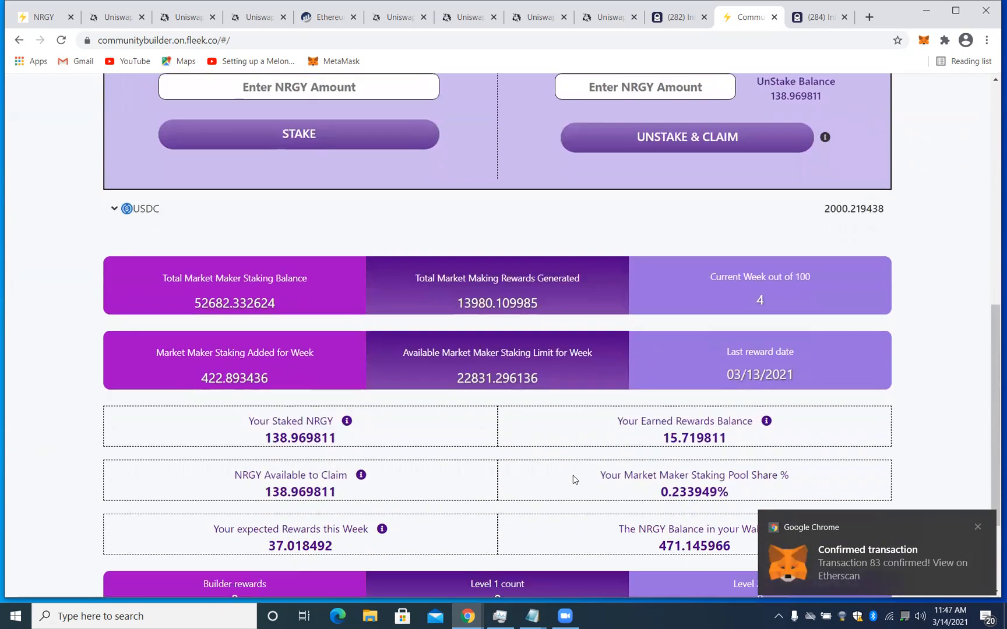
scroll("down", 3)
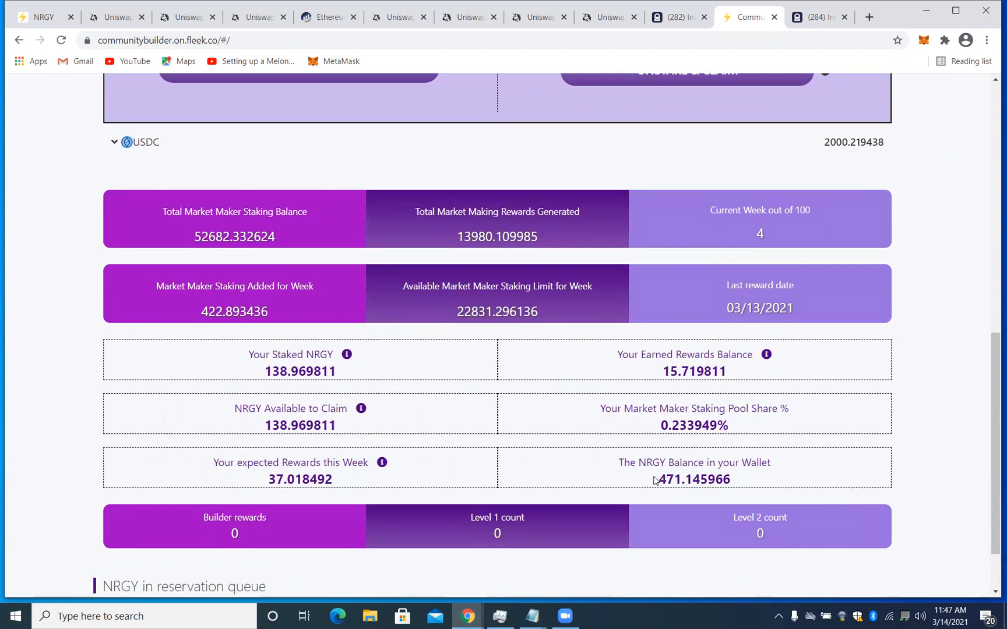
mouse_move(932, 53)
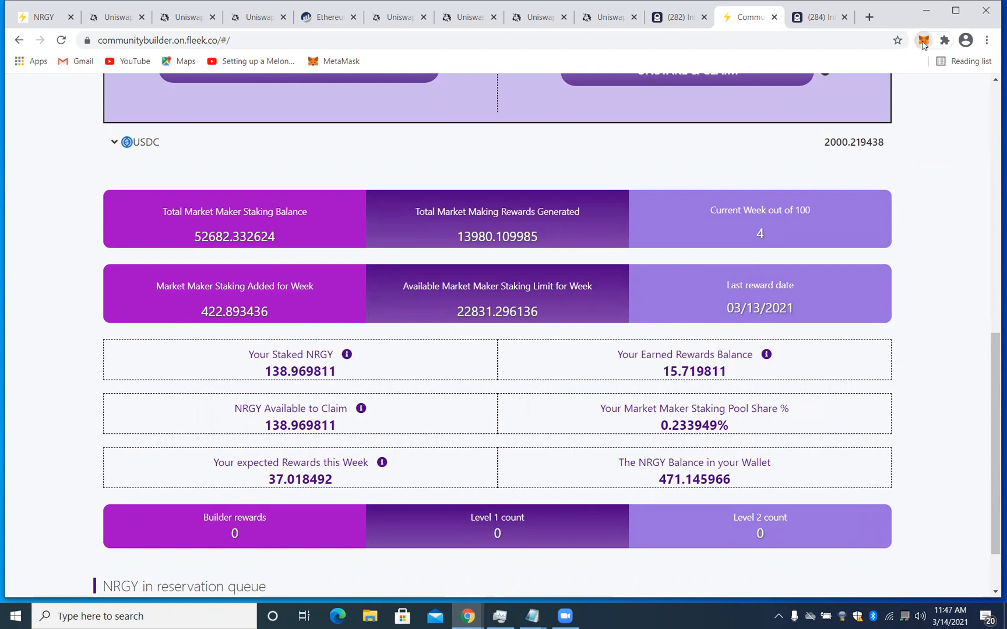
left_click(923, 39)
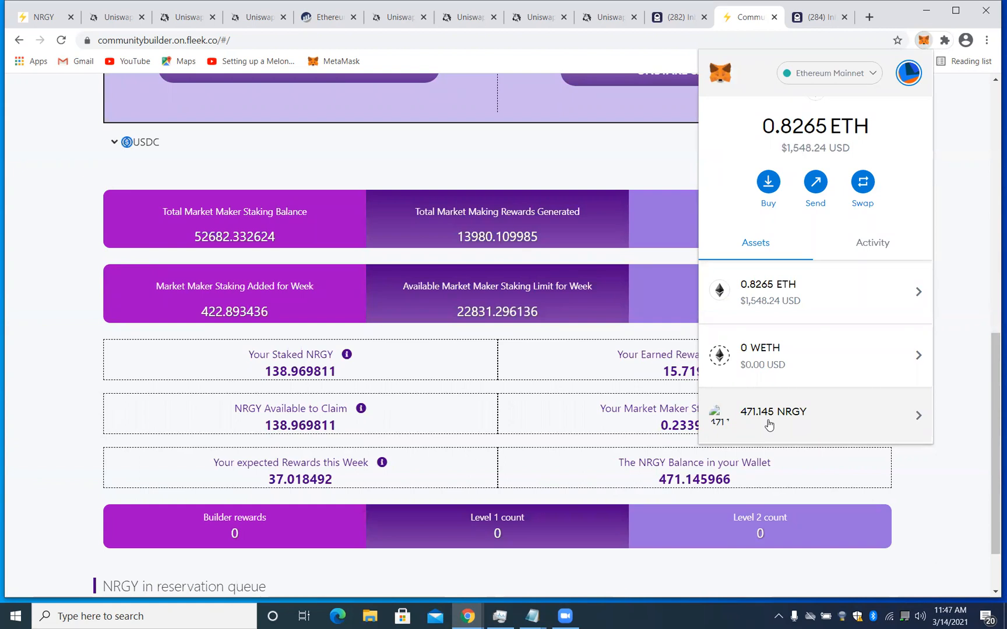
mouse_move(905, 469)
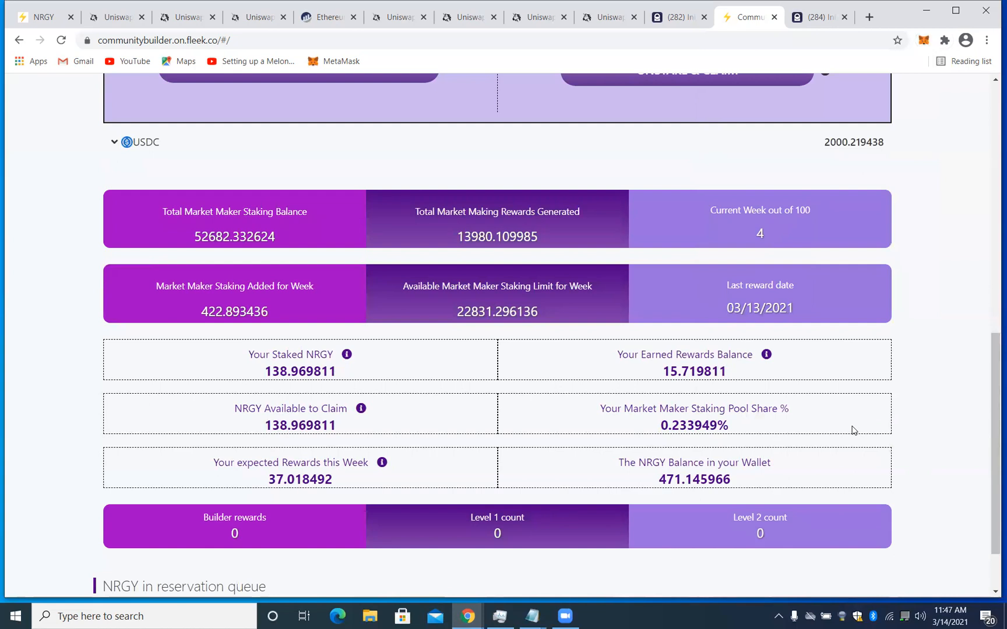
mouse_move(765, 404)
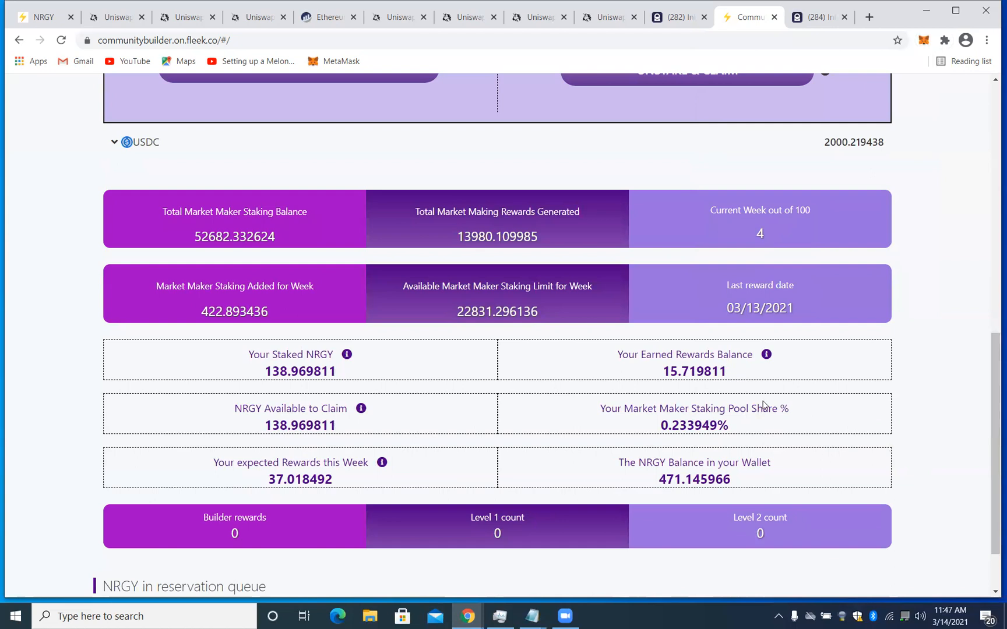
mouse_move(553, 303)
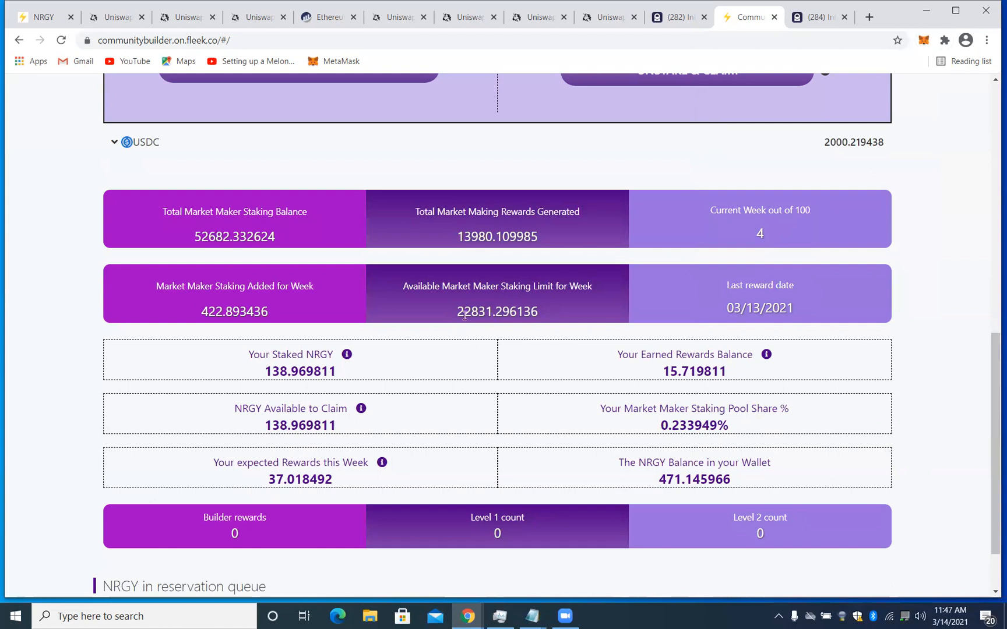
mouse_move(448, 315)
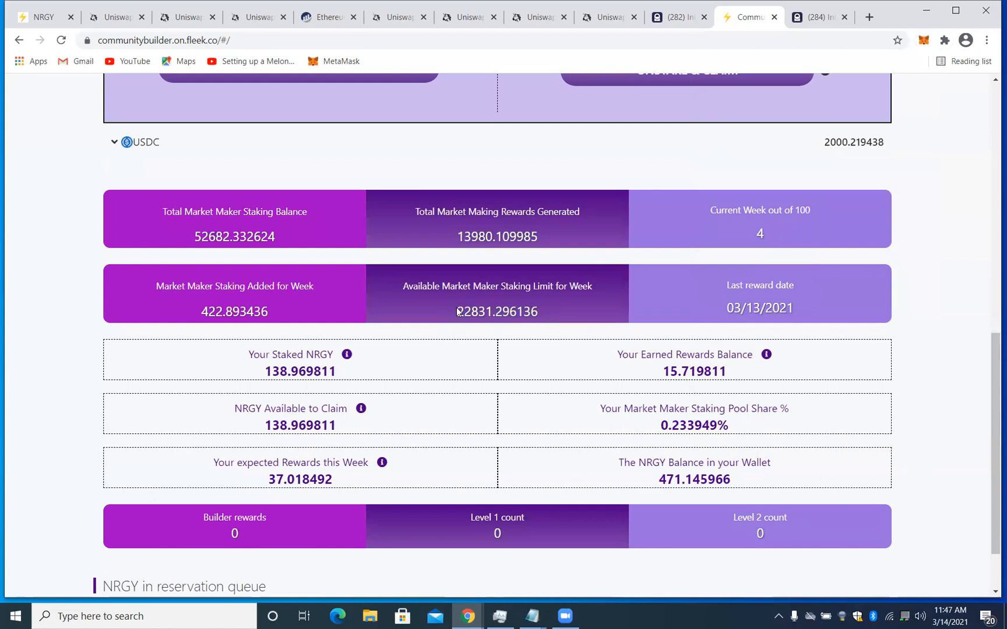
mouse_move(450, 309)
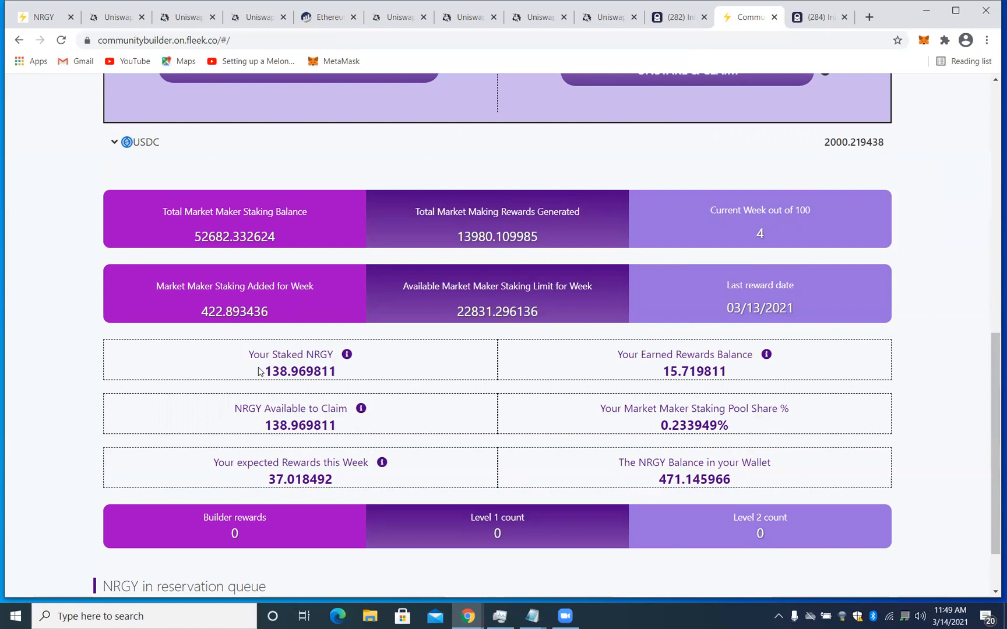
mouse_move(546, 365)
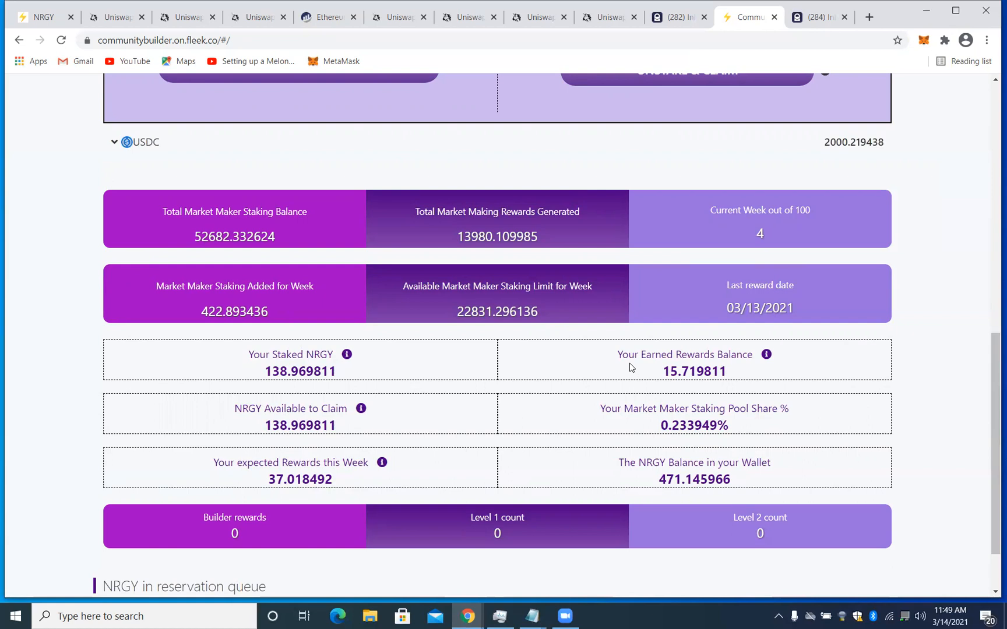
mouse_move(639, 369)
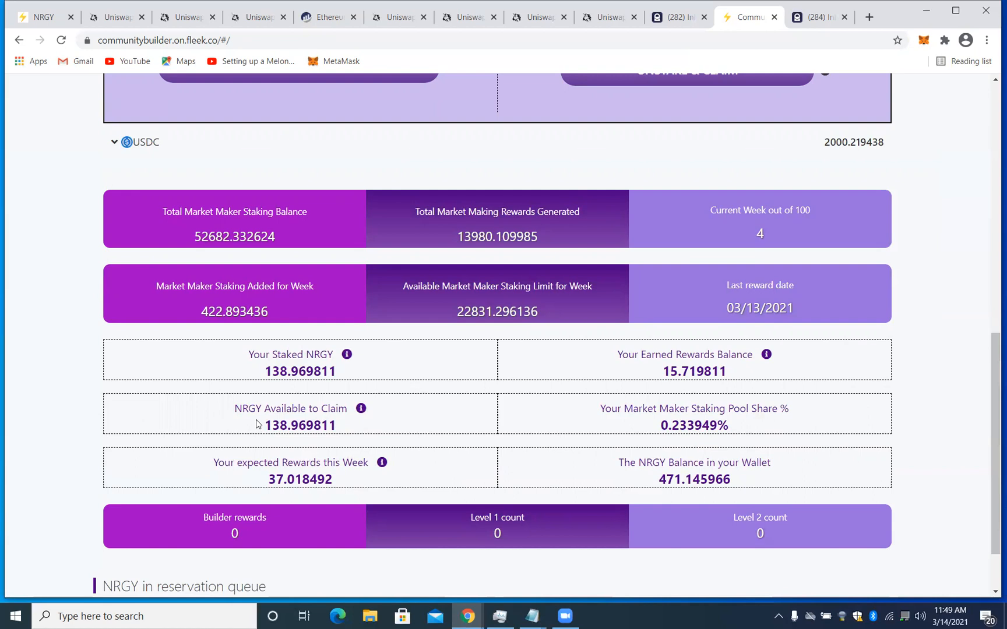
mouse_move(374, 412)
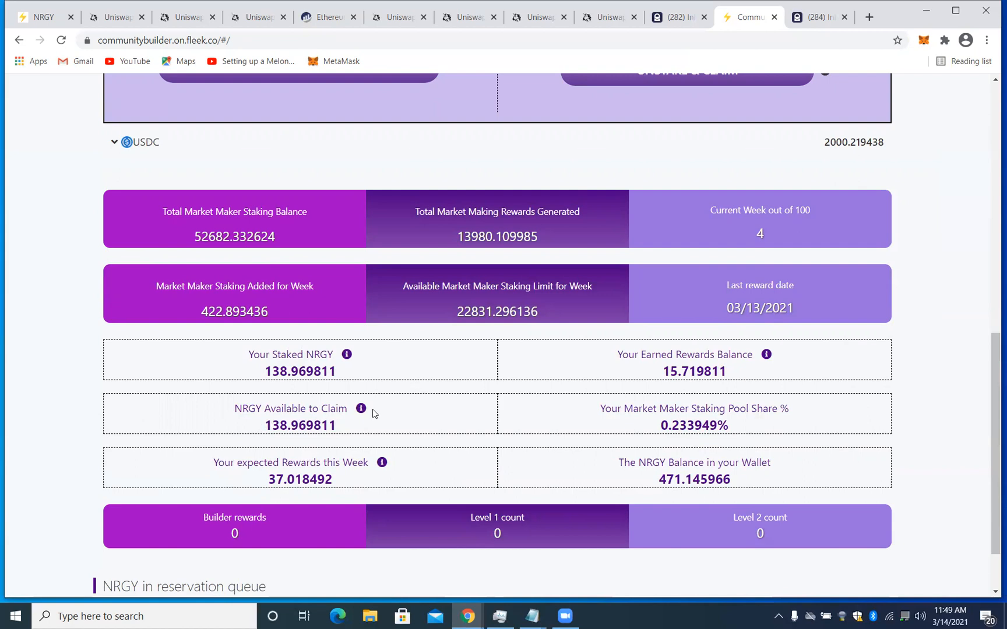
mouse_move(618, 414)
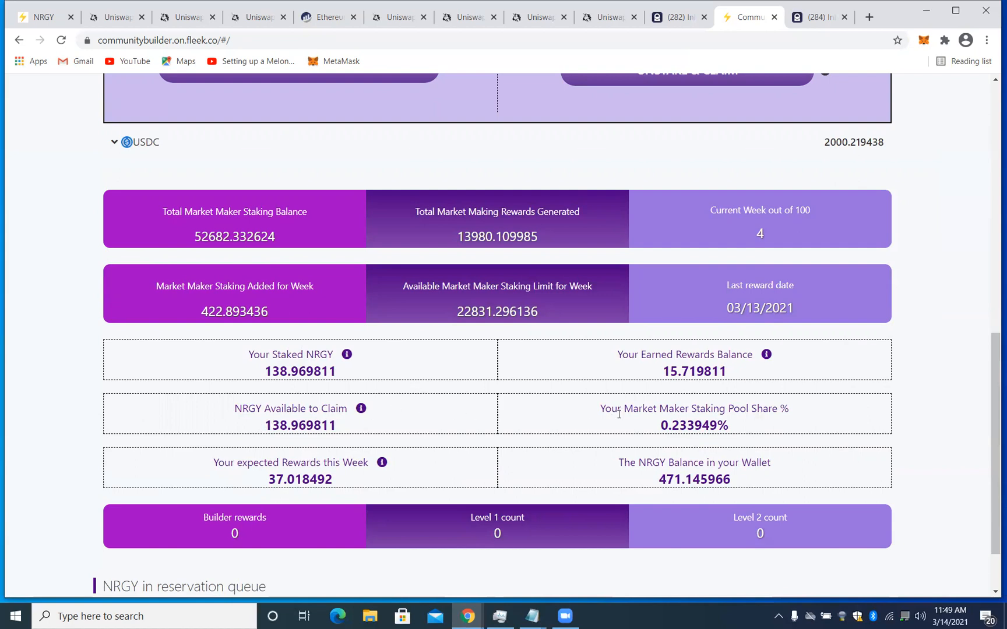
mouse_move(400, 425)
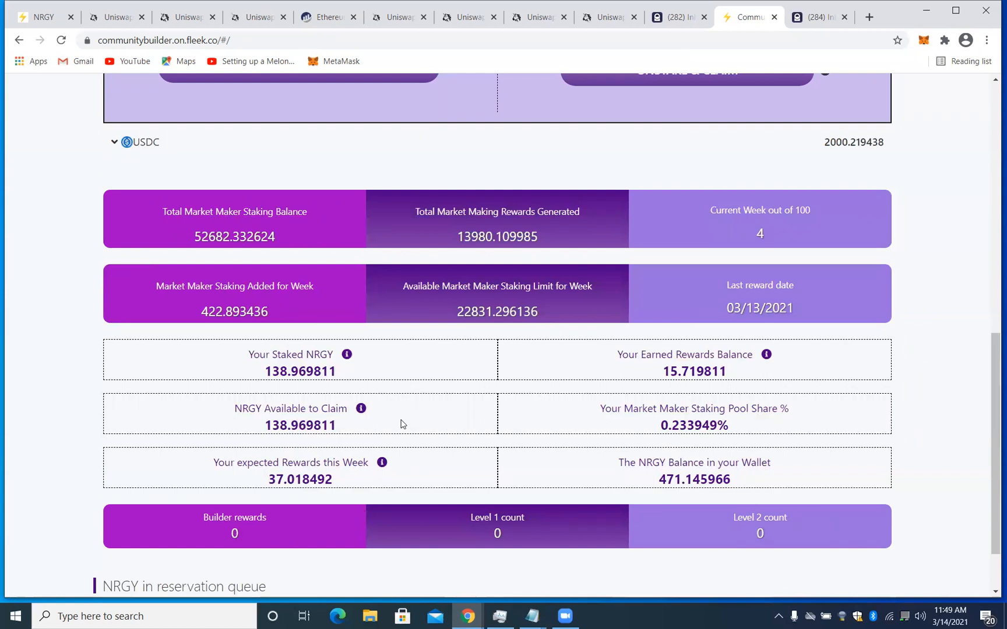
mouse_move(362, 448)
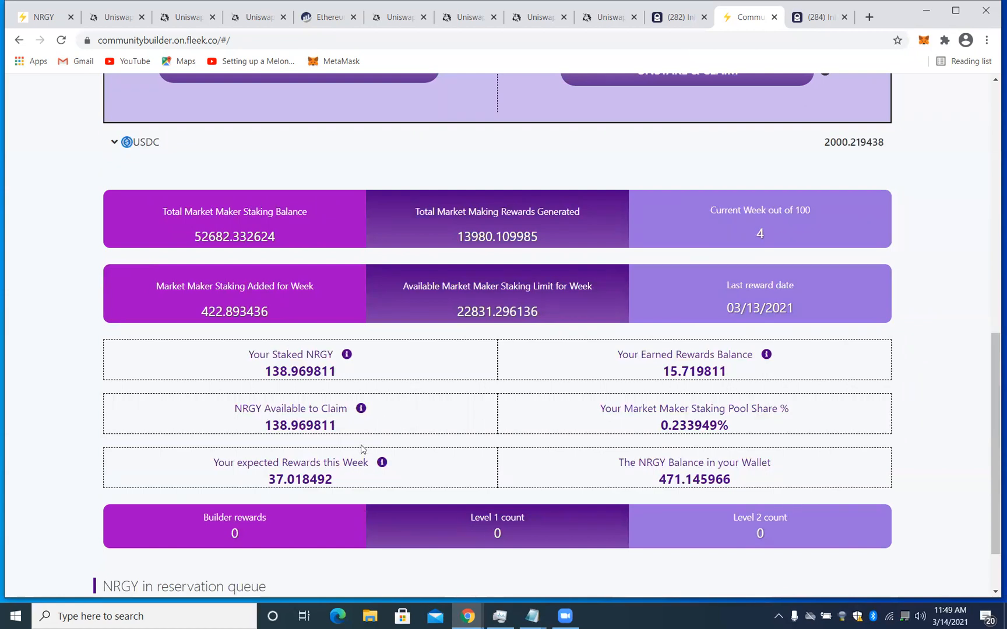
mouse_move(614, 422)
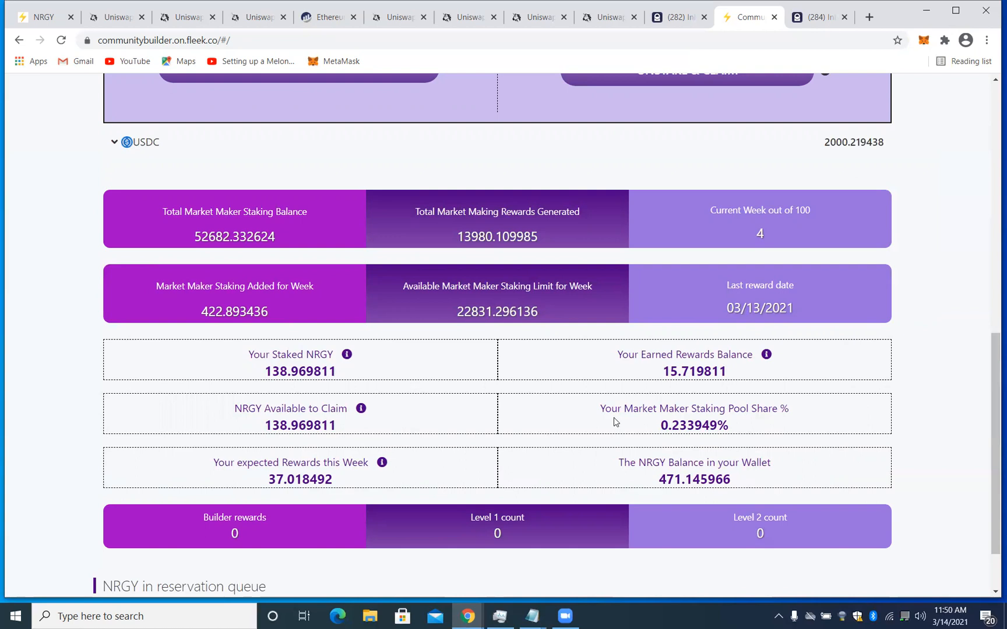
mouse_move(604, 422)
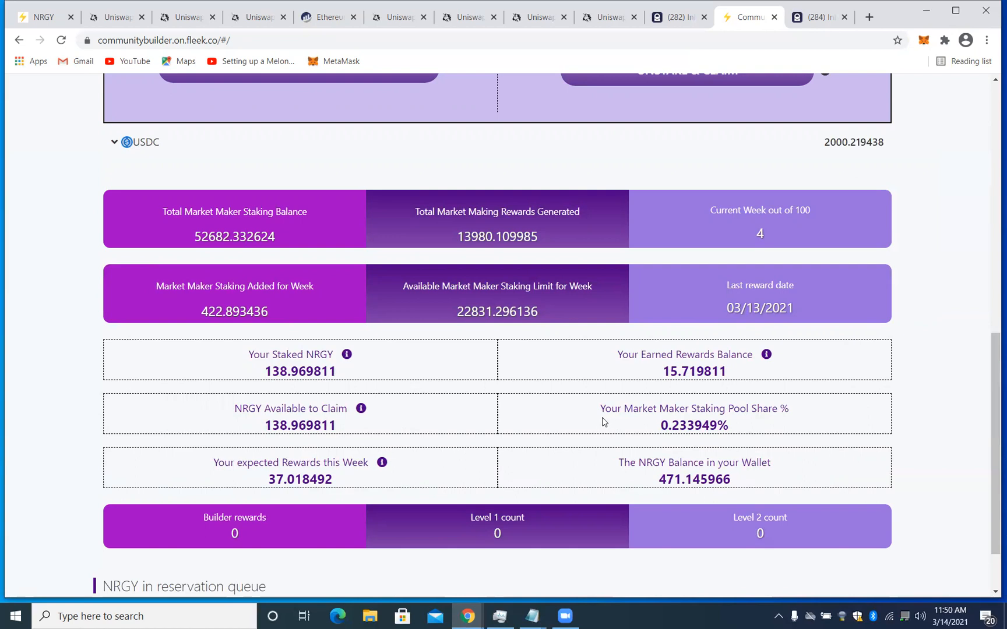
mouse_move(602, 422)
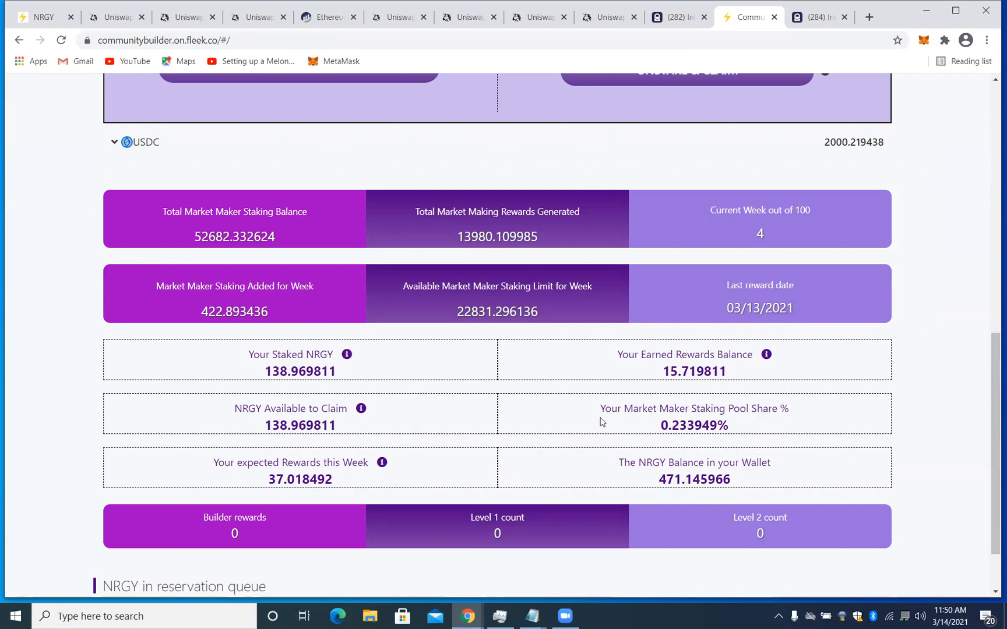
scroll("down", 3)
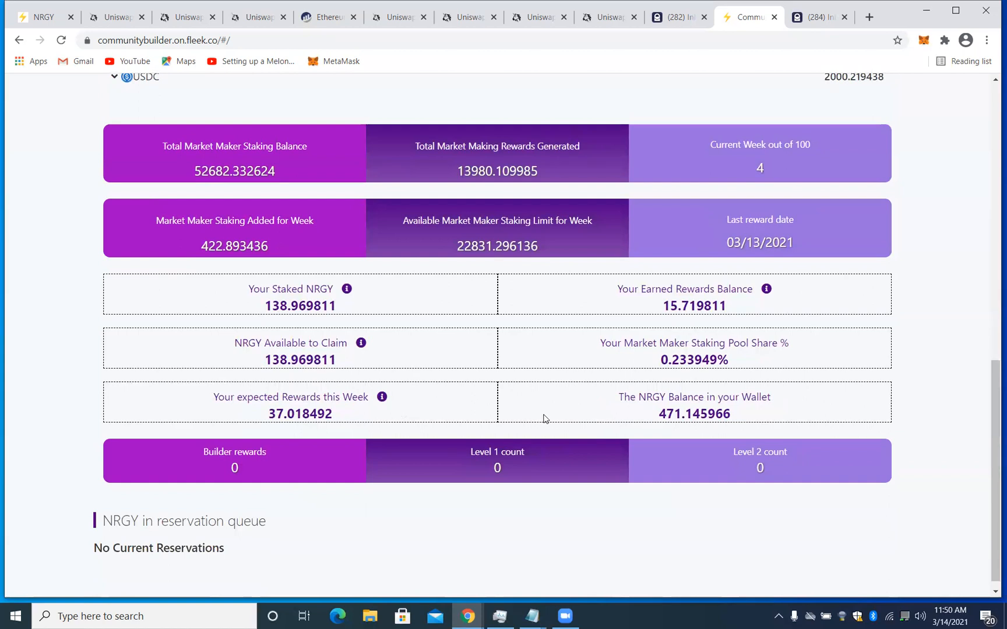
mouse_move(530, 418)
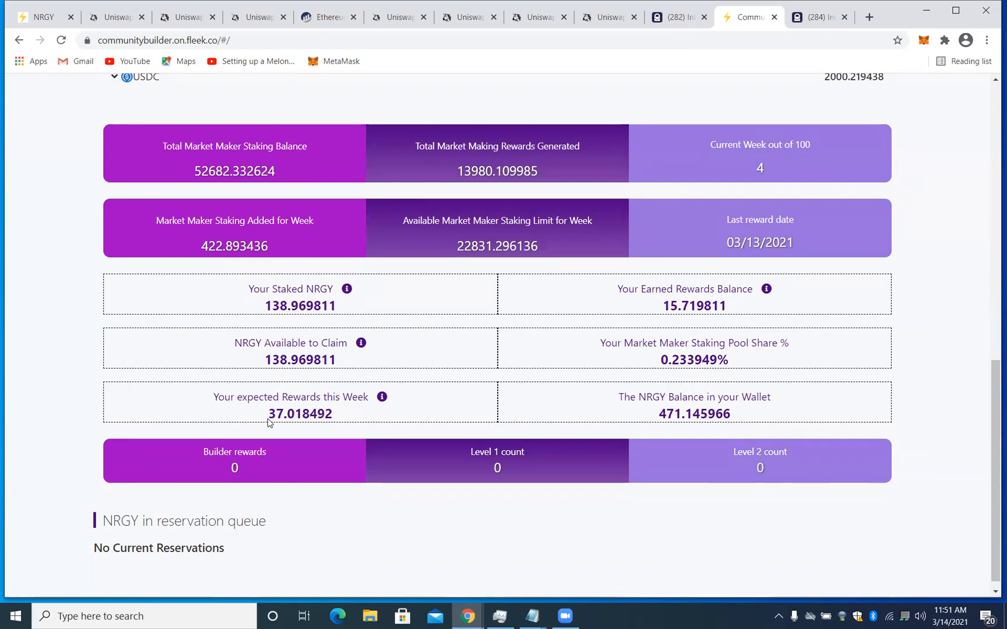
mouse_move(602, 400)
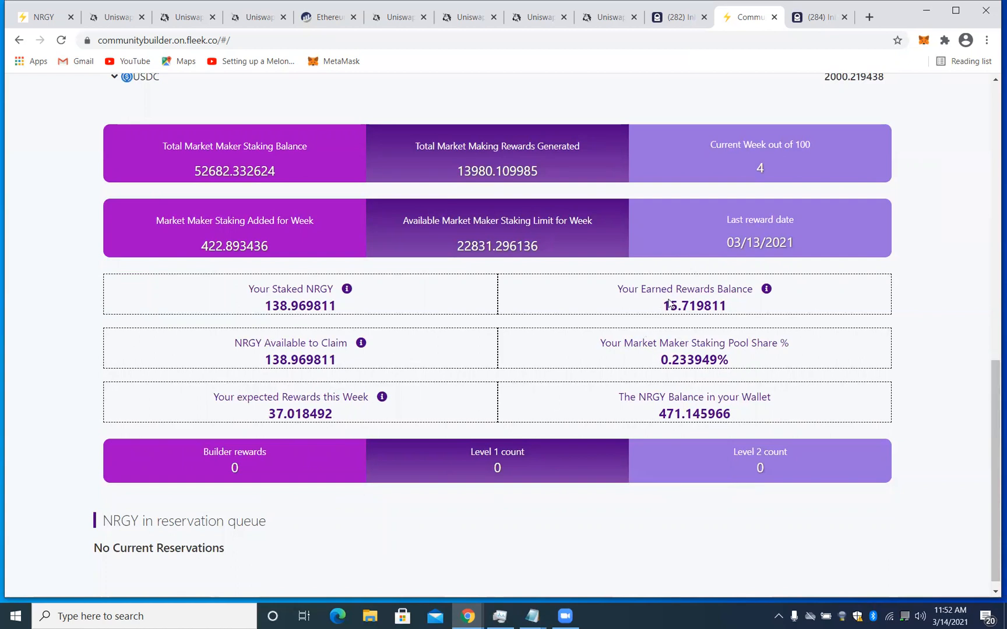
Step: Highlight the 15.719811 earned rewards balance, then return to the NRGY staking row
double_click(695, 305)
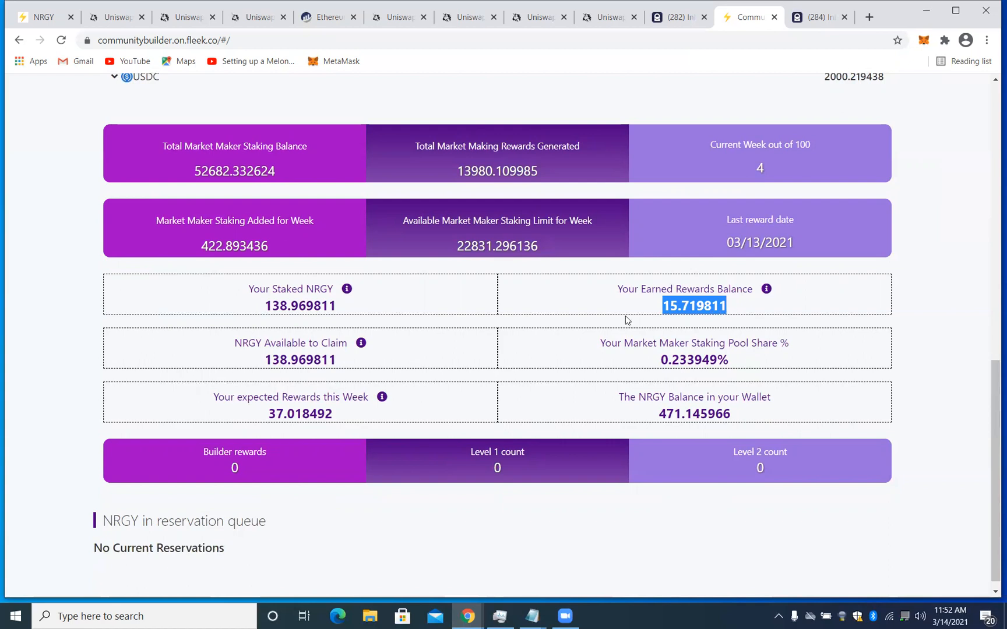
mouse_move(648, 308)
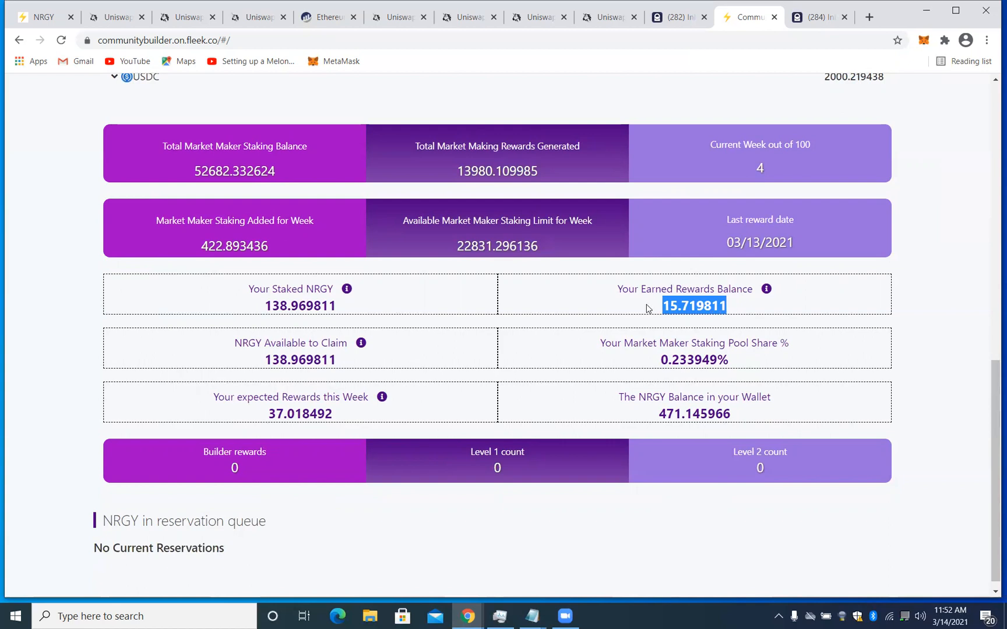
mouse_move(607, 302)
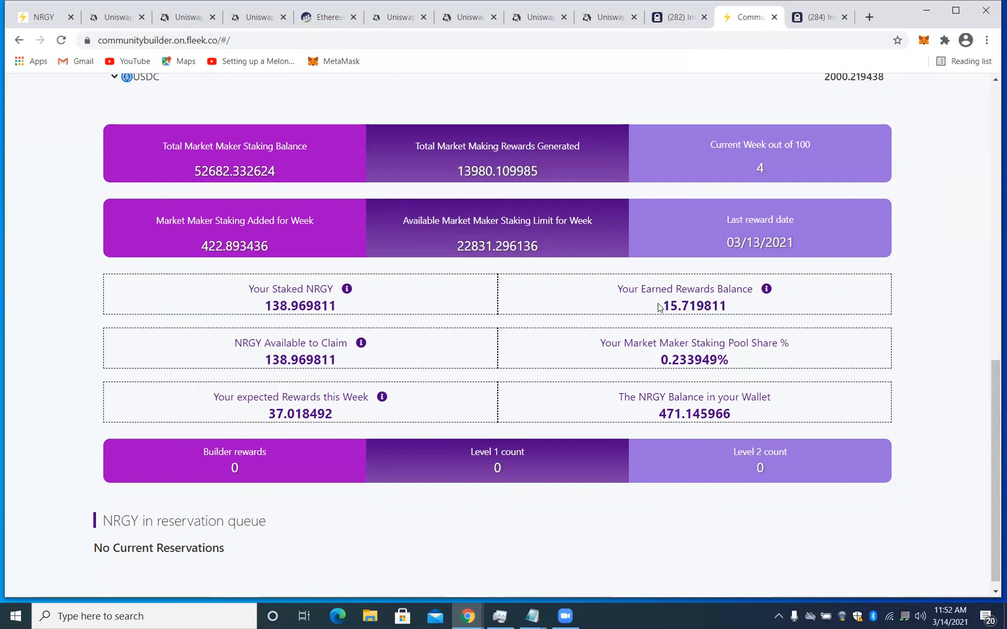
double_click(693, 305)
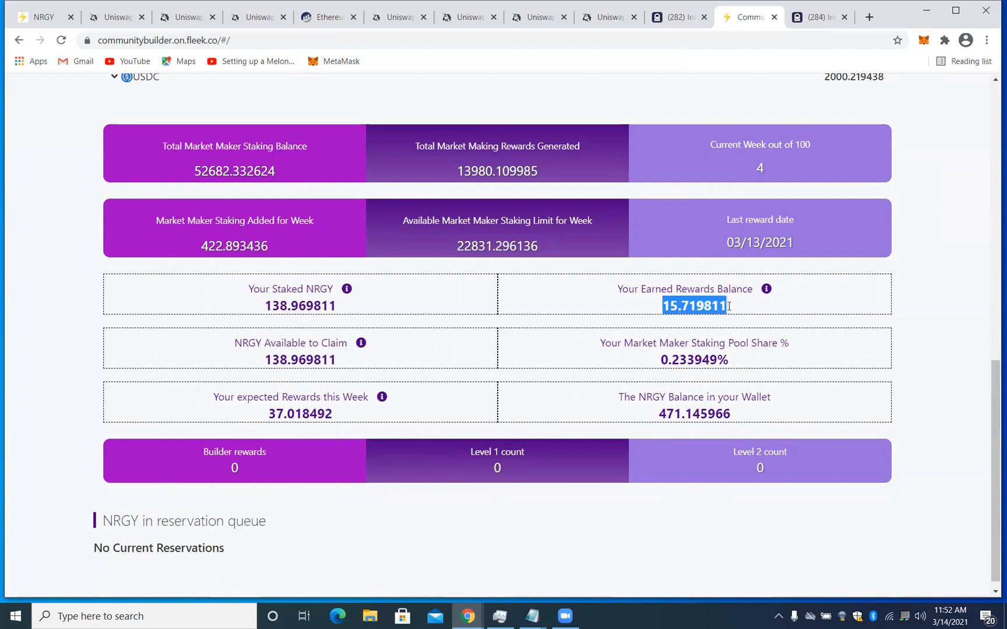
mouse_move(590, 292)
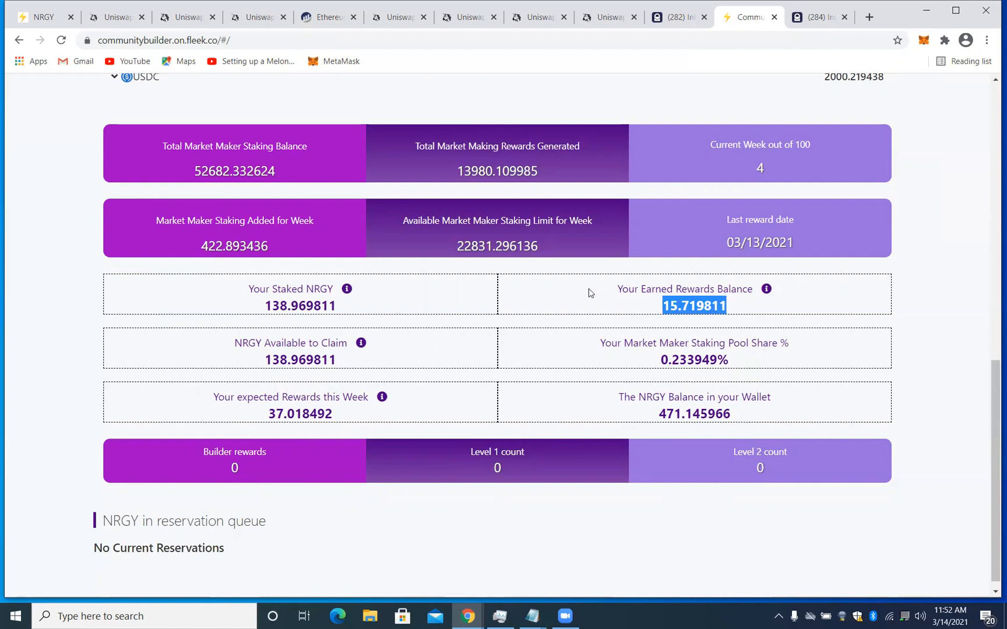
mouse_move(556, 287)
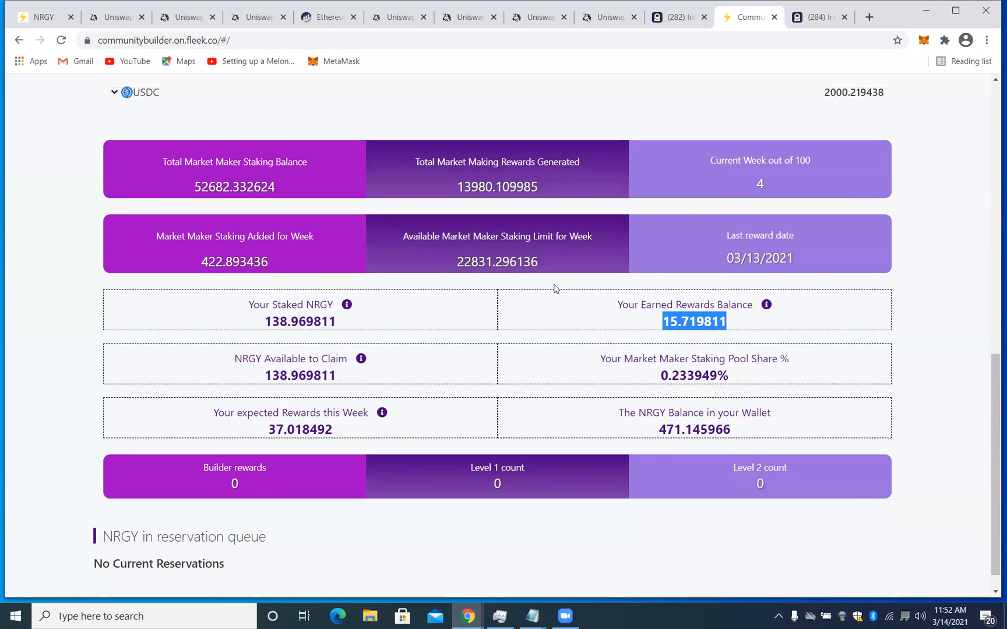
scroll("down", 3)
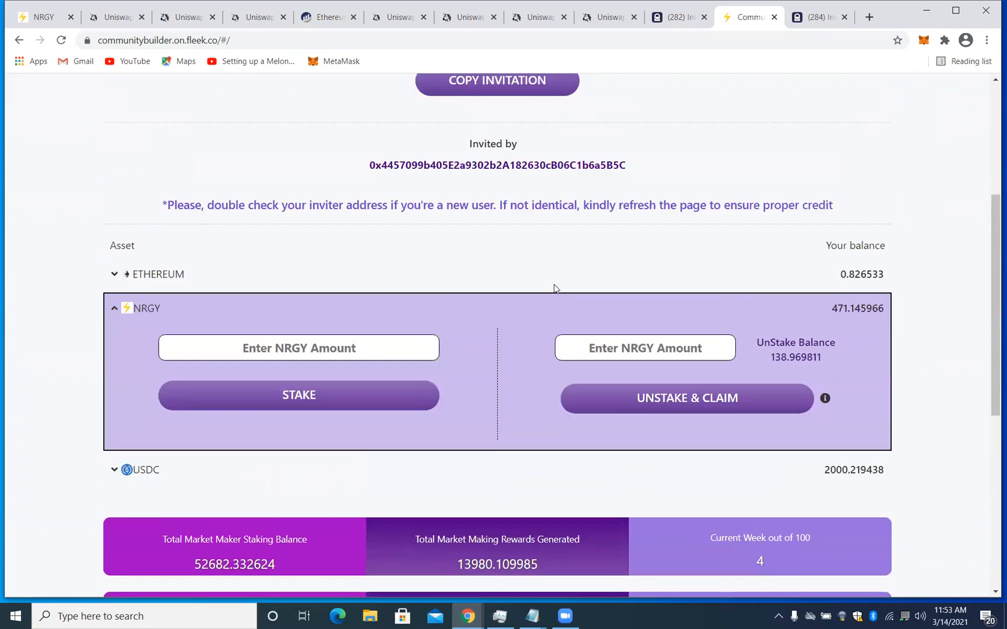
scroll("down", 3)
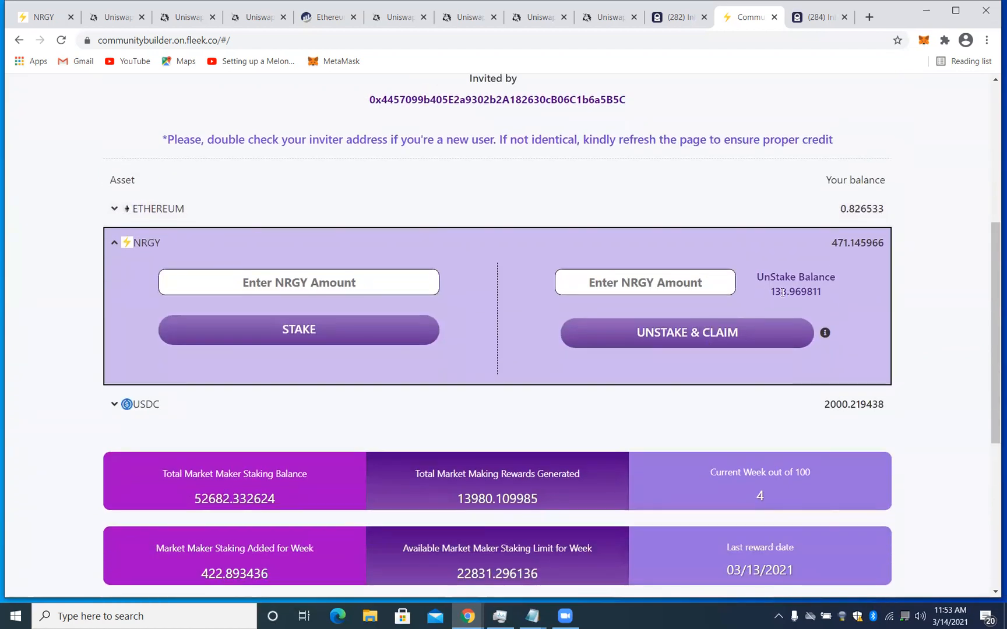
double_click(794, 291)
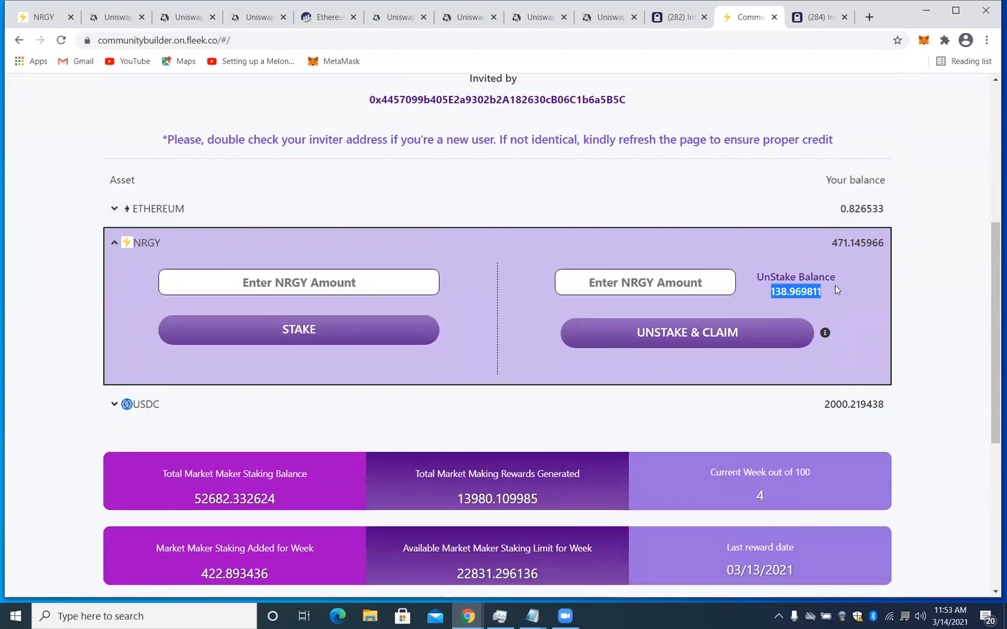